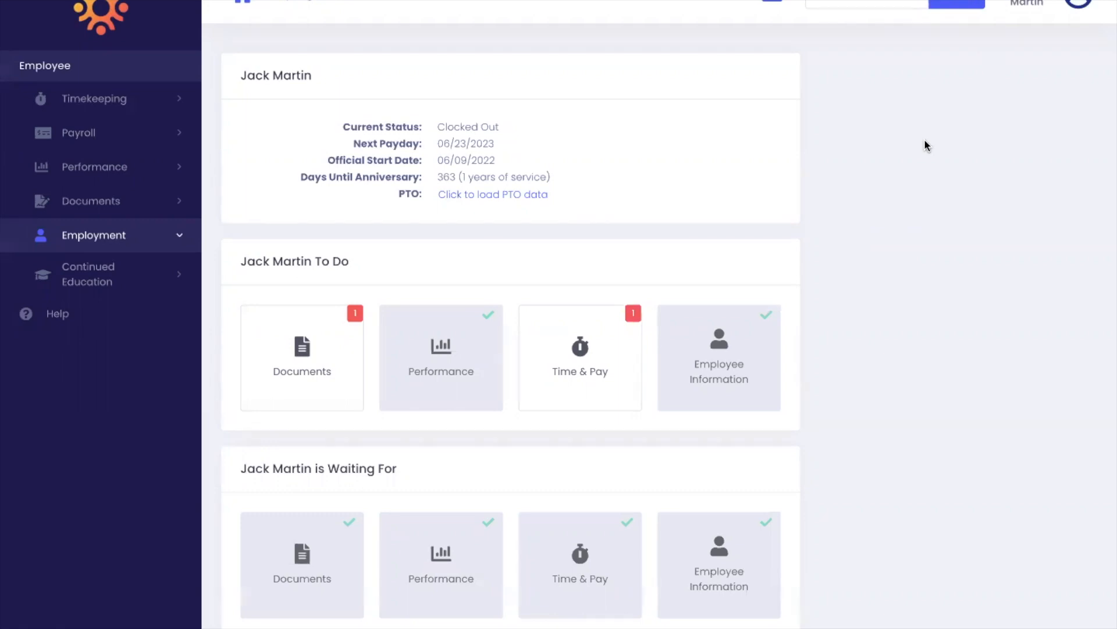
Expand Timekeeping in the sidebar and go to the Timesheets page
left_click(93, 97)
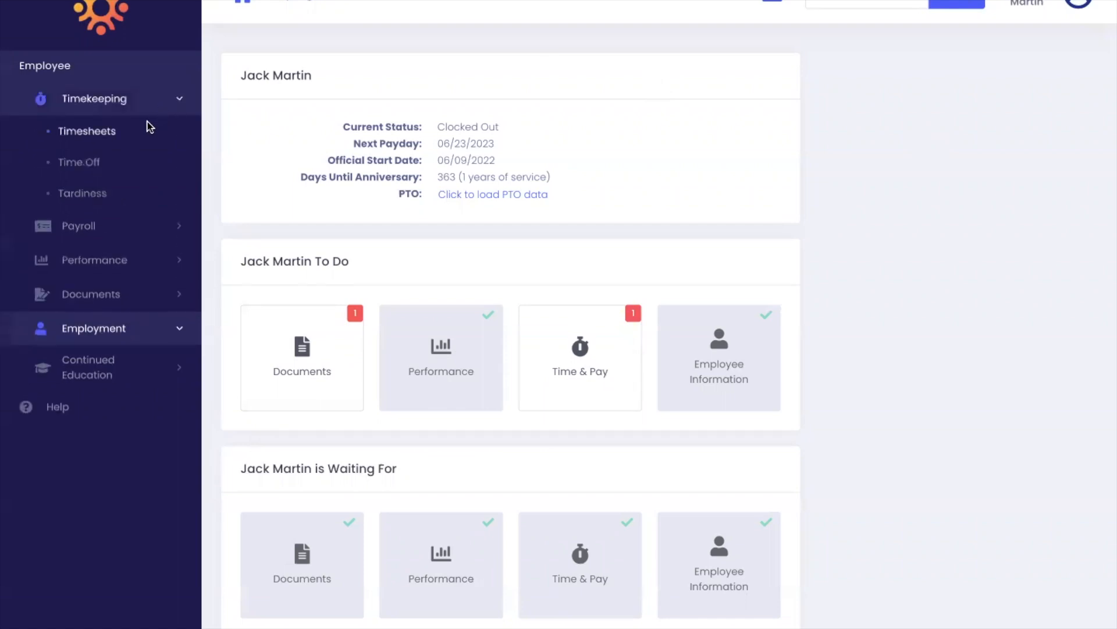
left_click(87, 132)
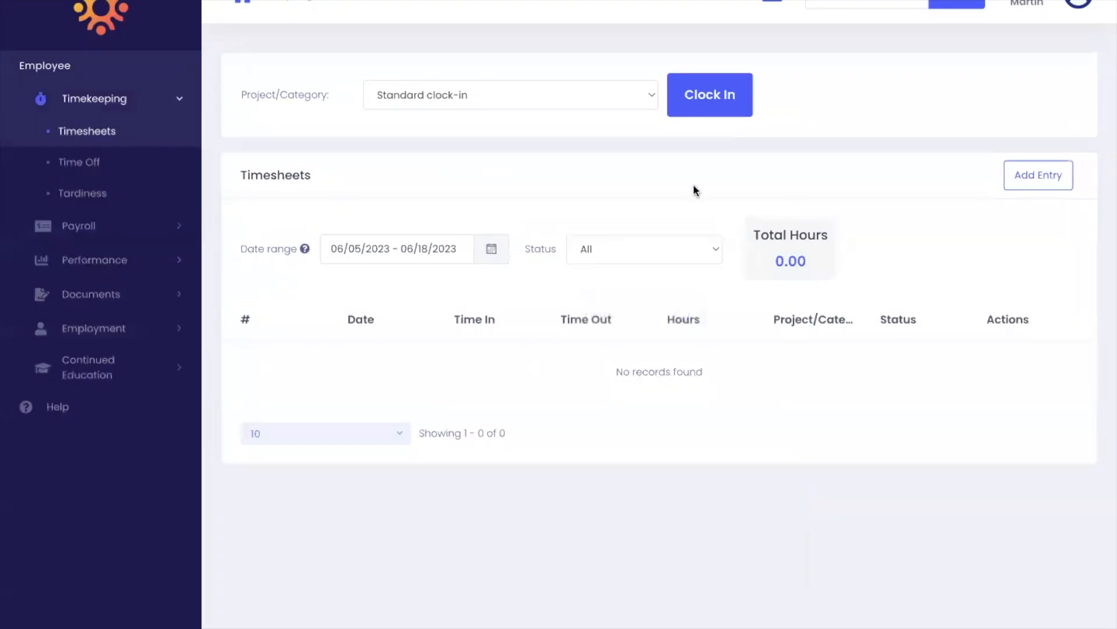
mouse_move(1001, 216)
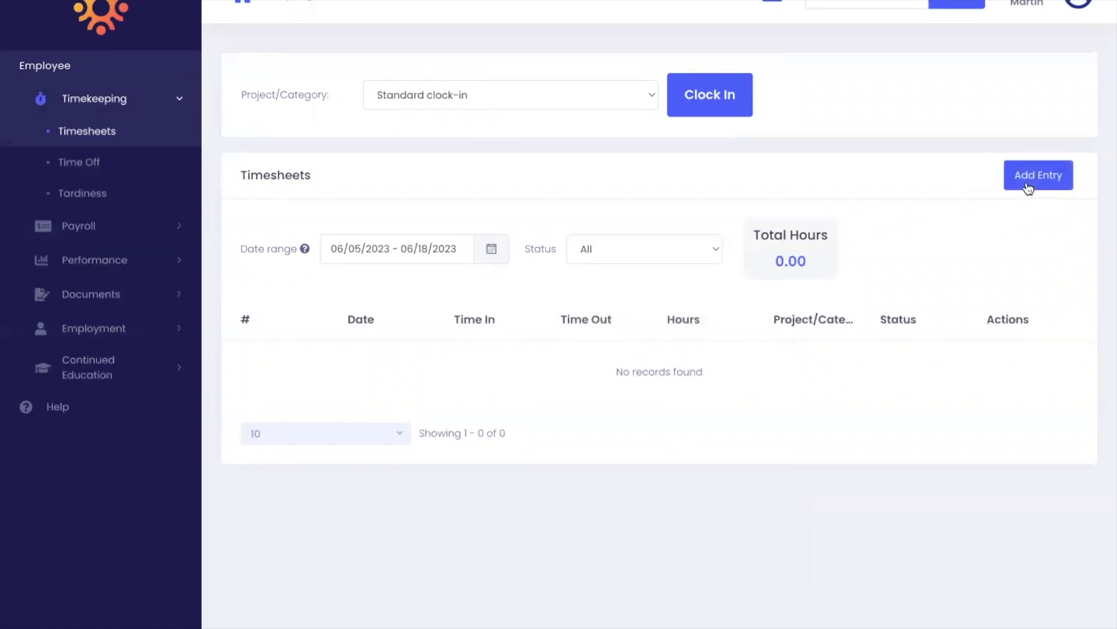
Add a new manual entry and begin the comment 'forgot to clock in.'
left_click(1037, 175)
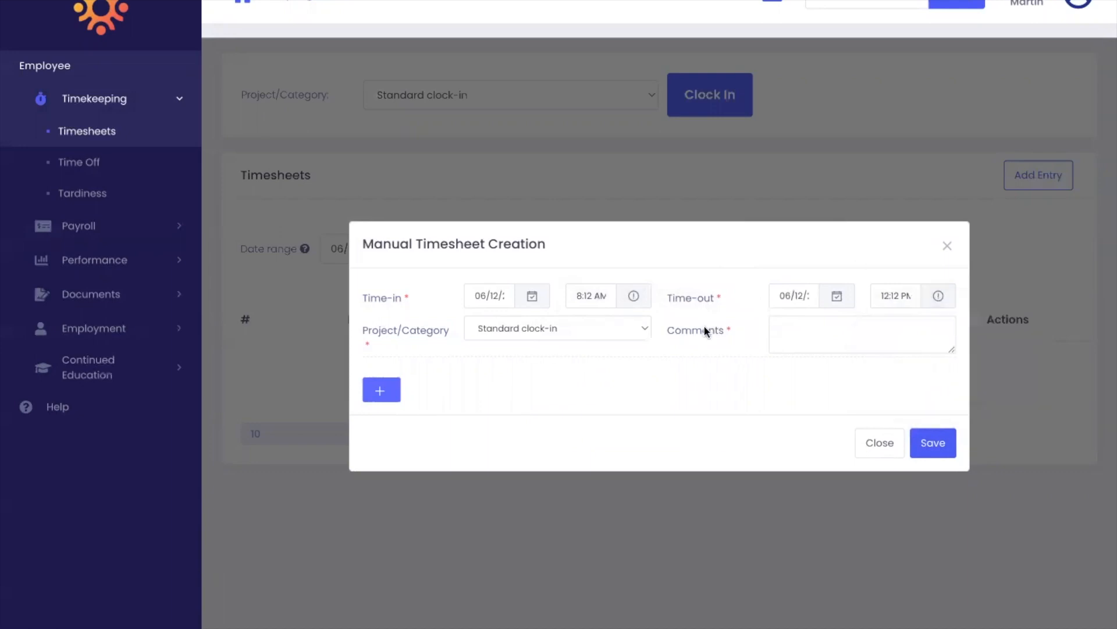
left_click(861, 334)
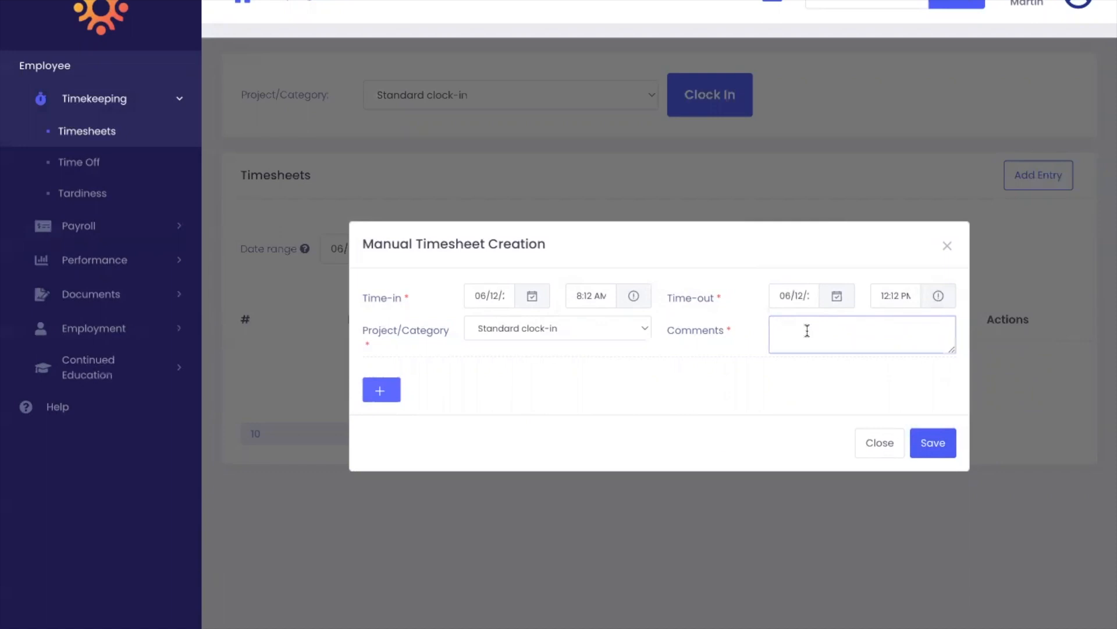
type("forgot to clock in.")
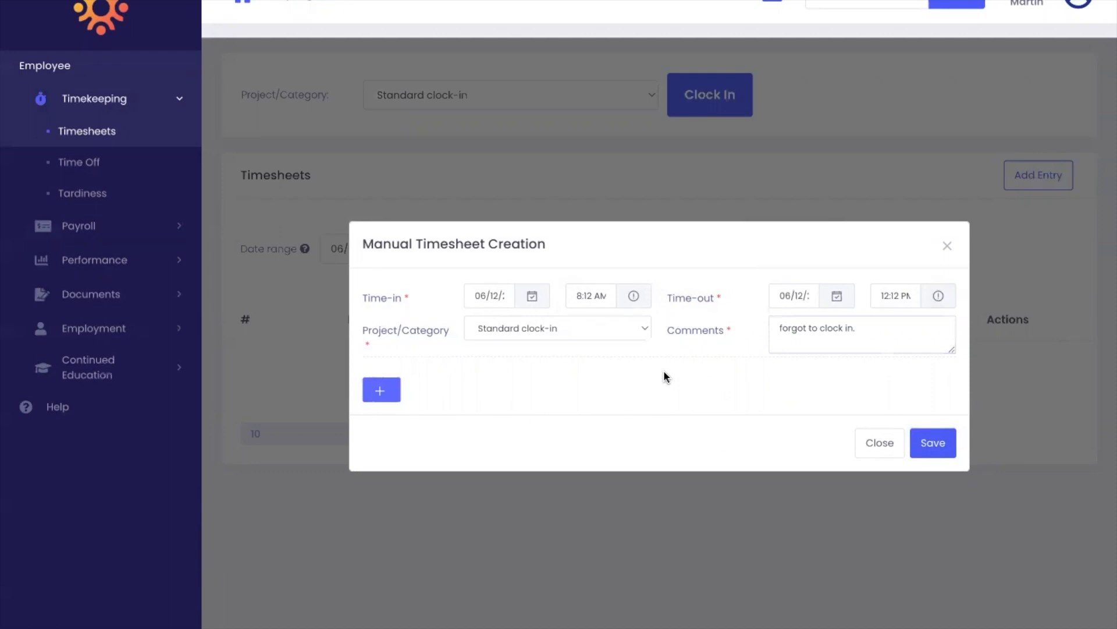
mouse_move(429, 381)
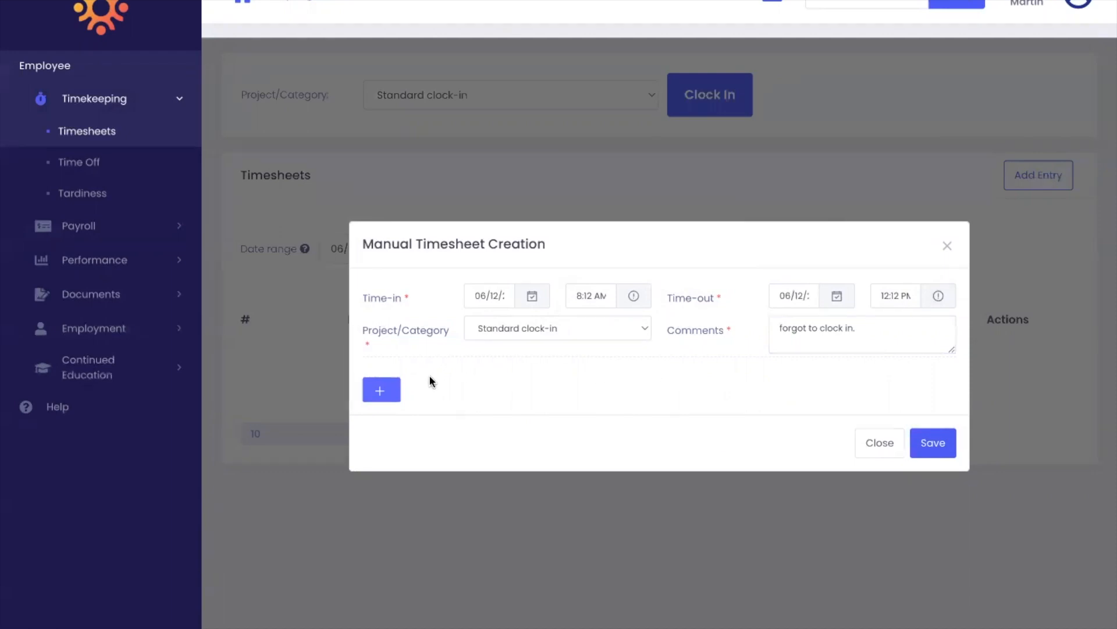
left_click(381, 389)
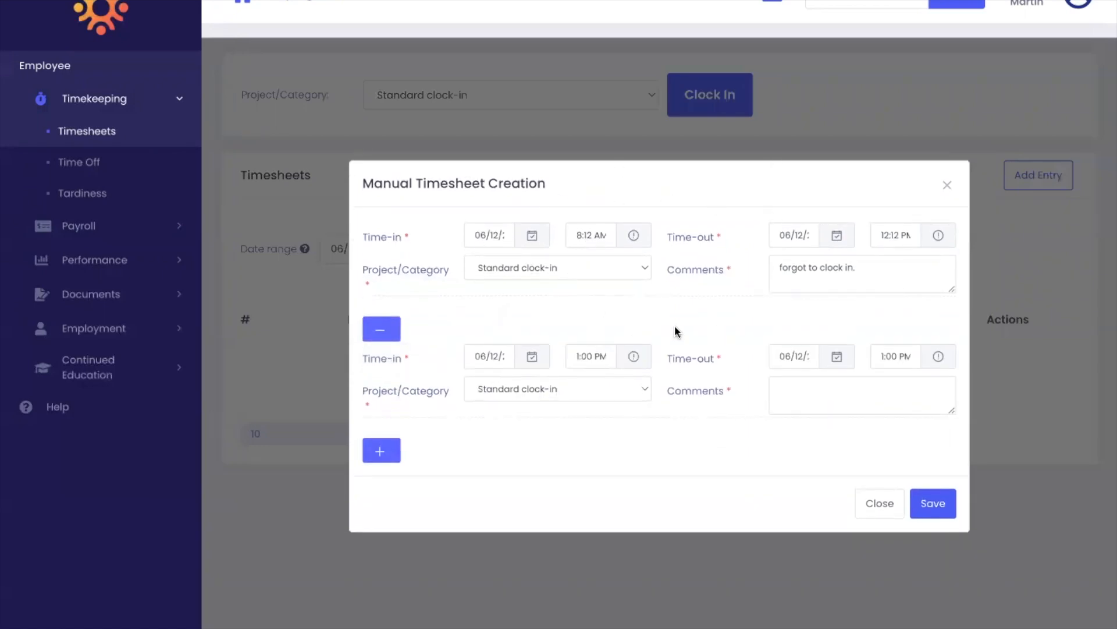
mouse_move(788, 420)
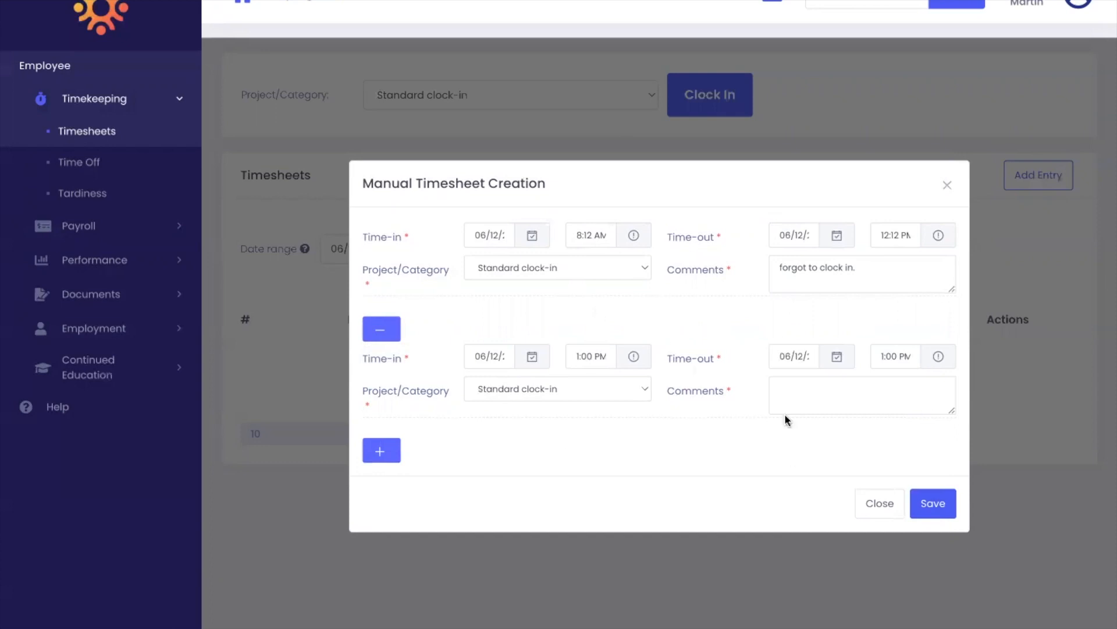
left_click(382, 328)
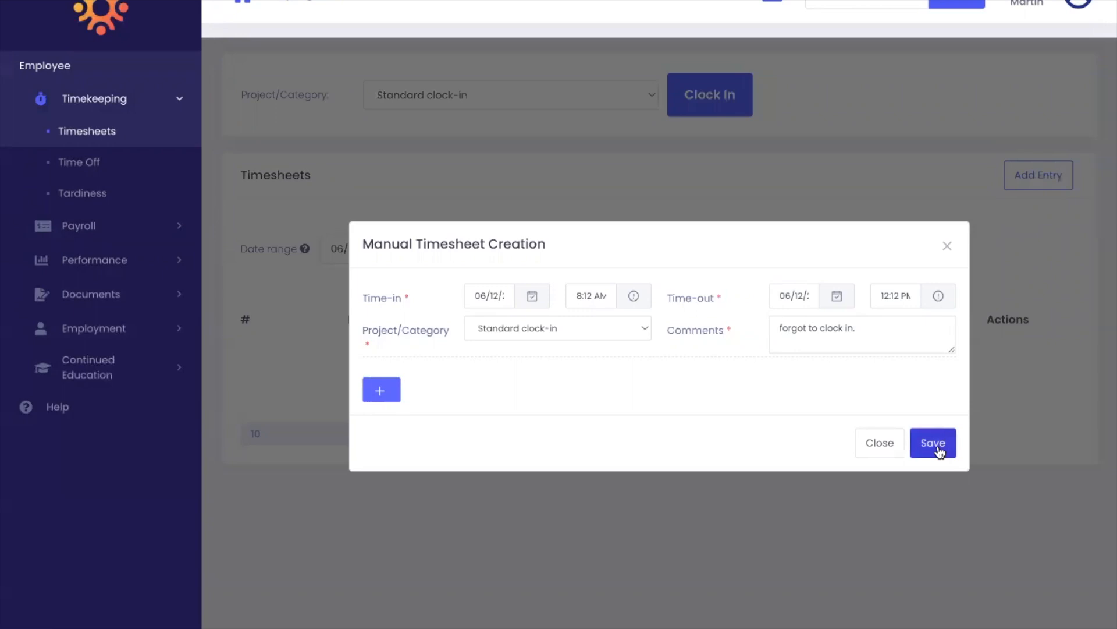
Save the manual entry as 06/12/2023, 08:12 AM–12:12 PM, 4.00 hours
left_click(932, 442)
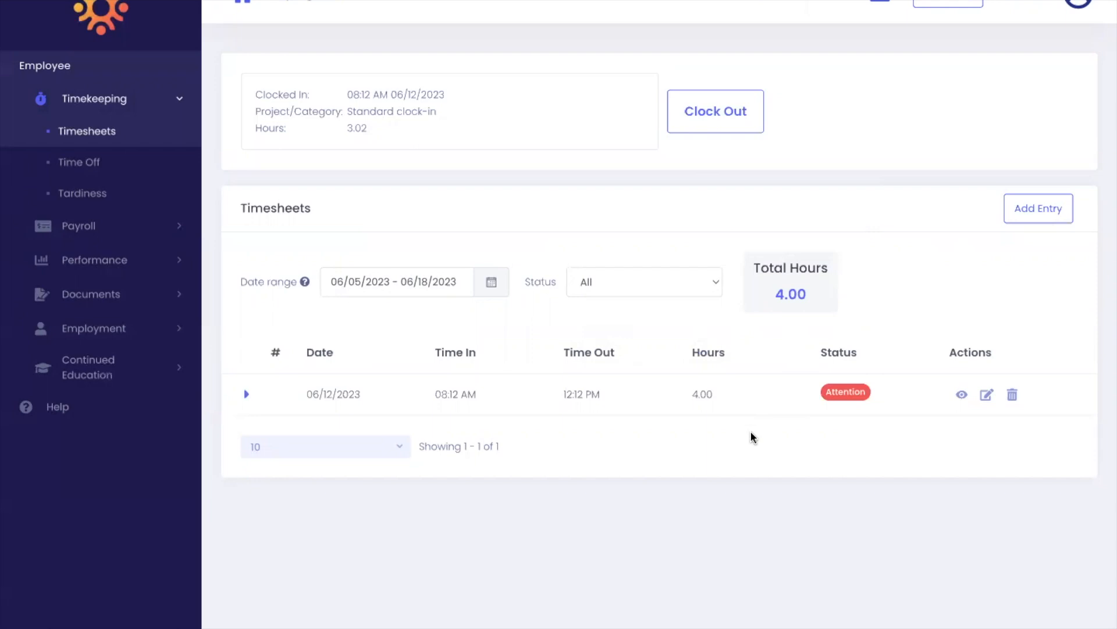
mouse_move(953, 302)
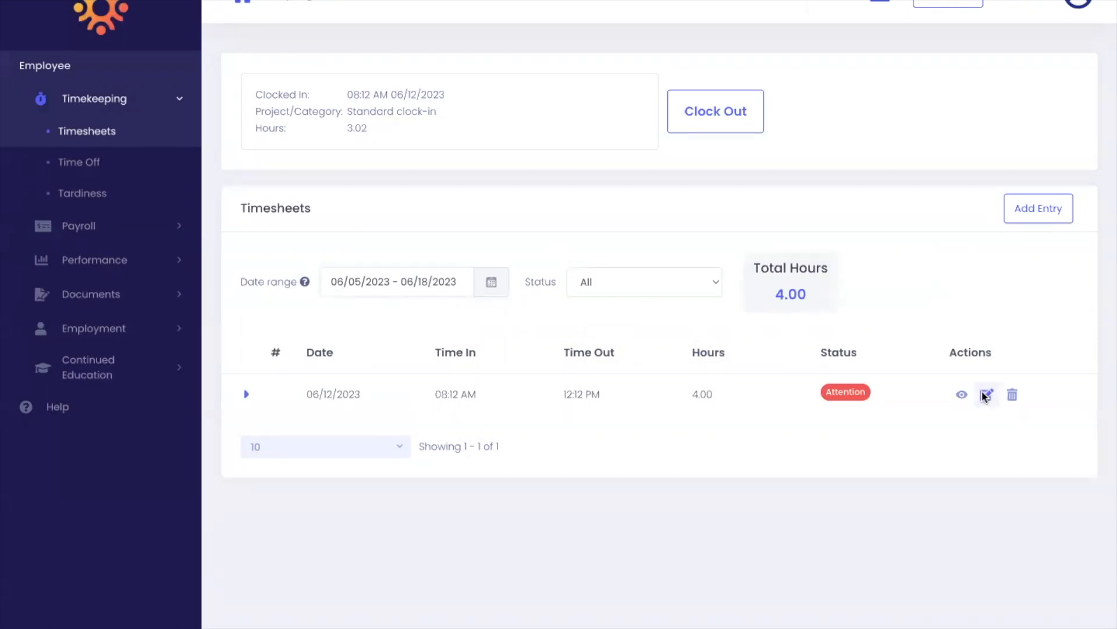
mouse_move(986, 394)
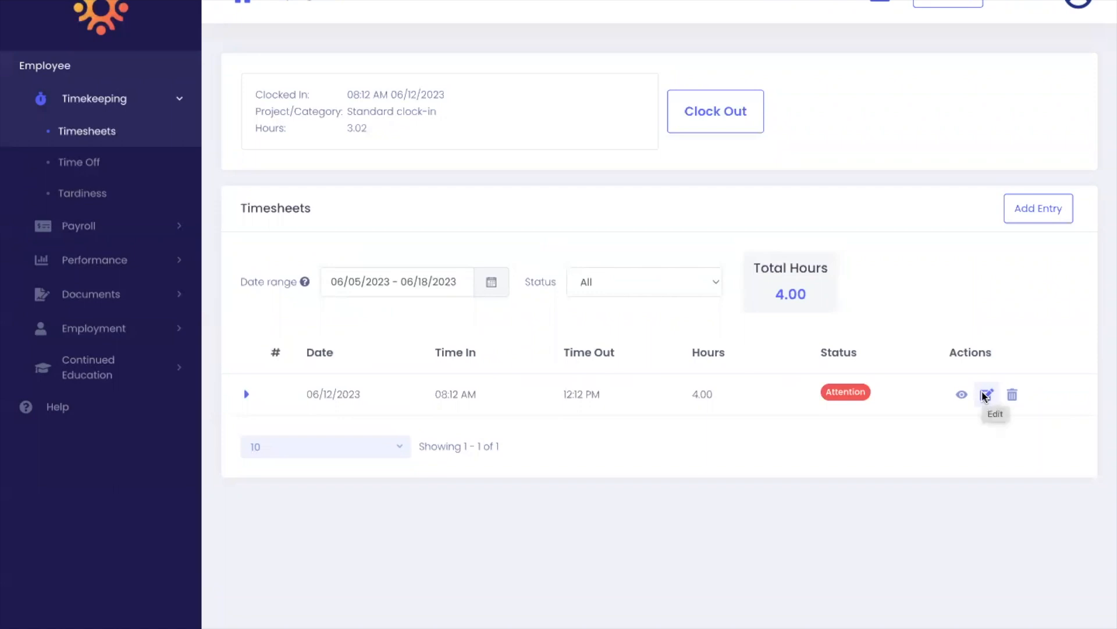
Edit the 06/12/2023 entry's time-out to 12:02 PM and save, giving 3.84 hours
left_click(986, 395)
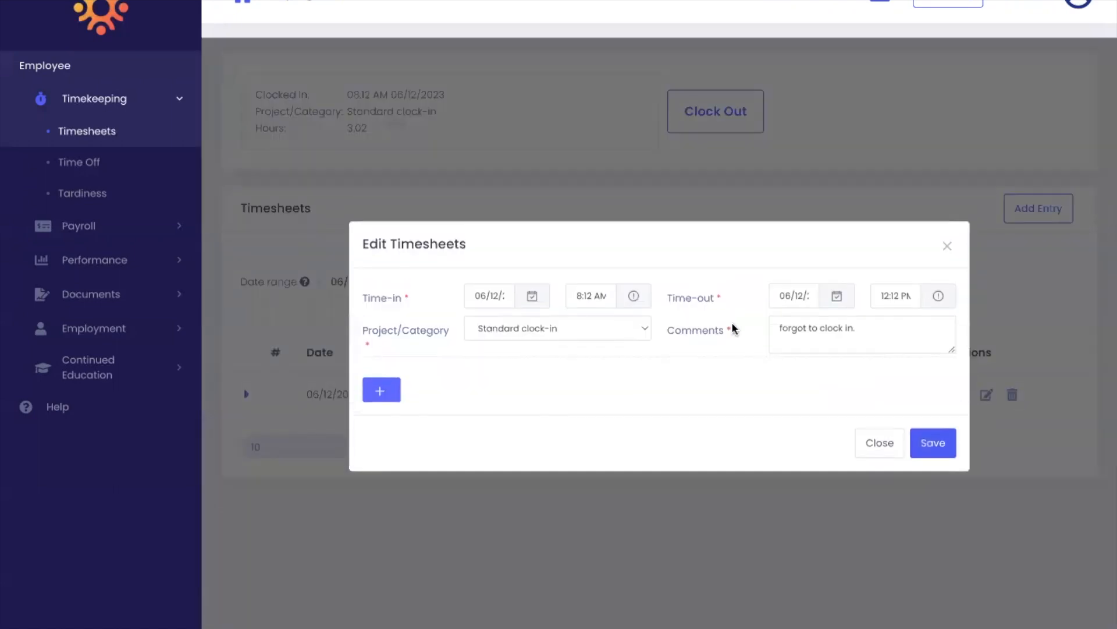
left_click(895, 295)
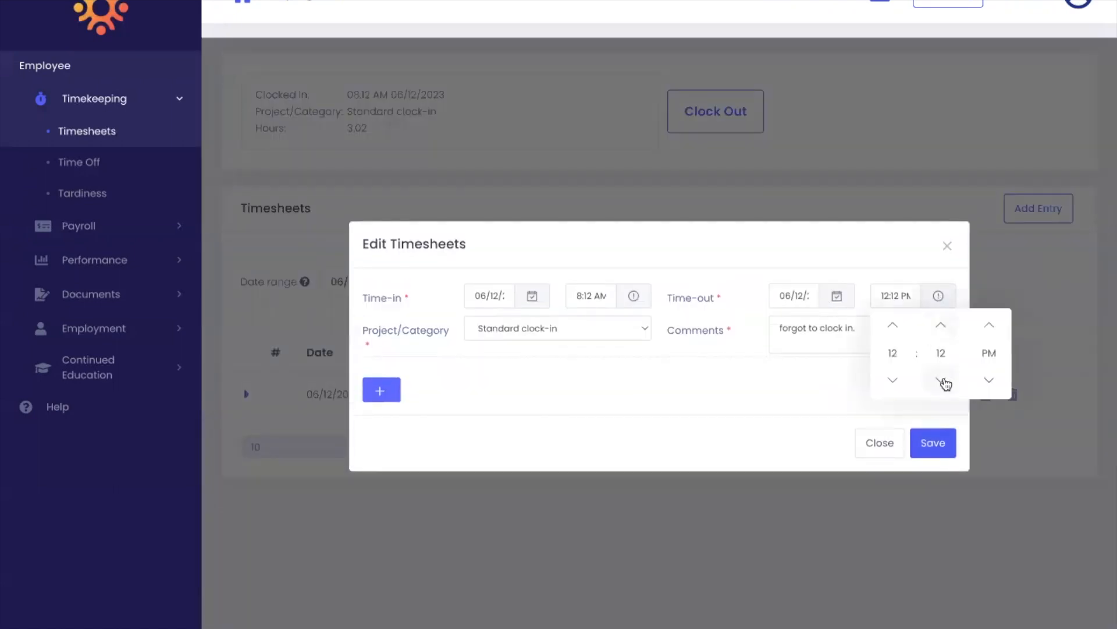
left_click(941, 379)
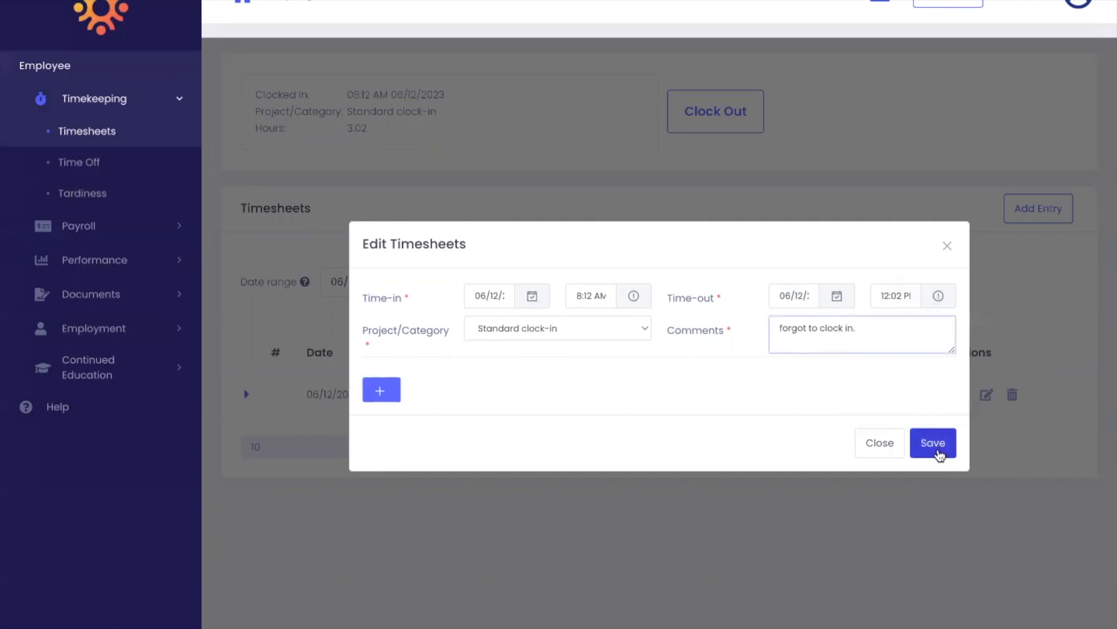
left_click(932, 443)
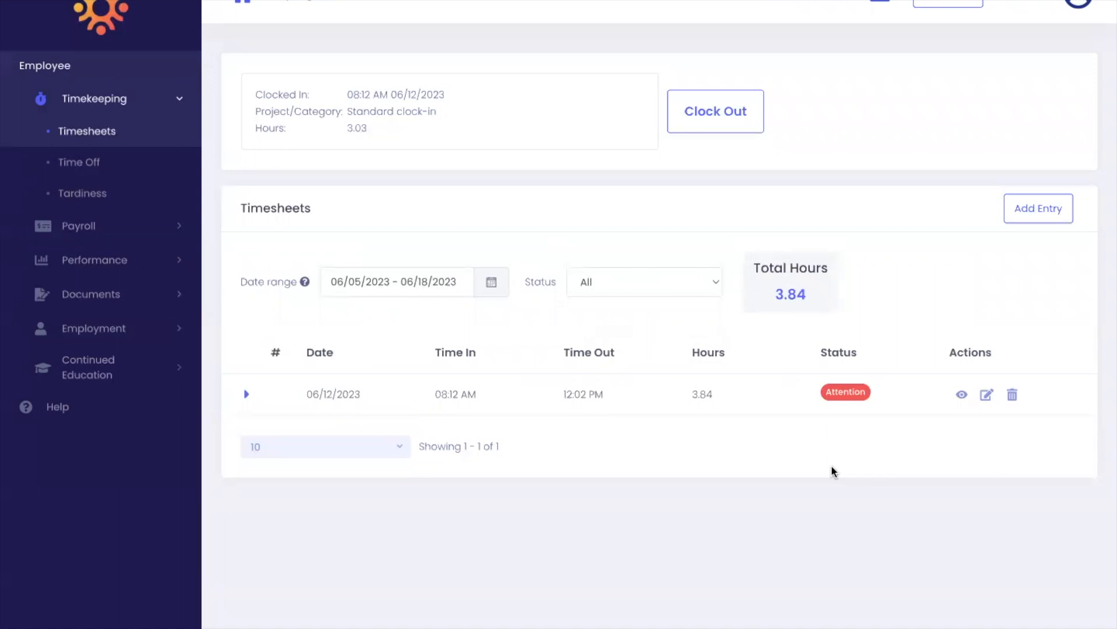
mouse_move(846, 411)
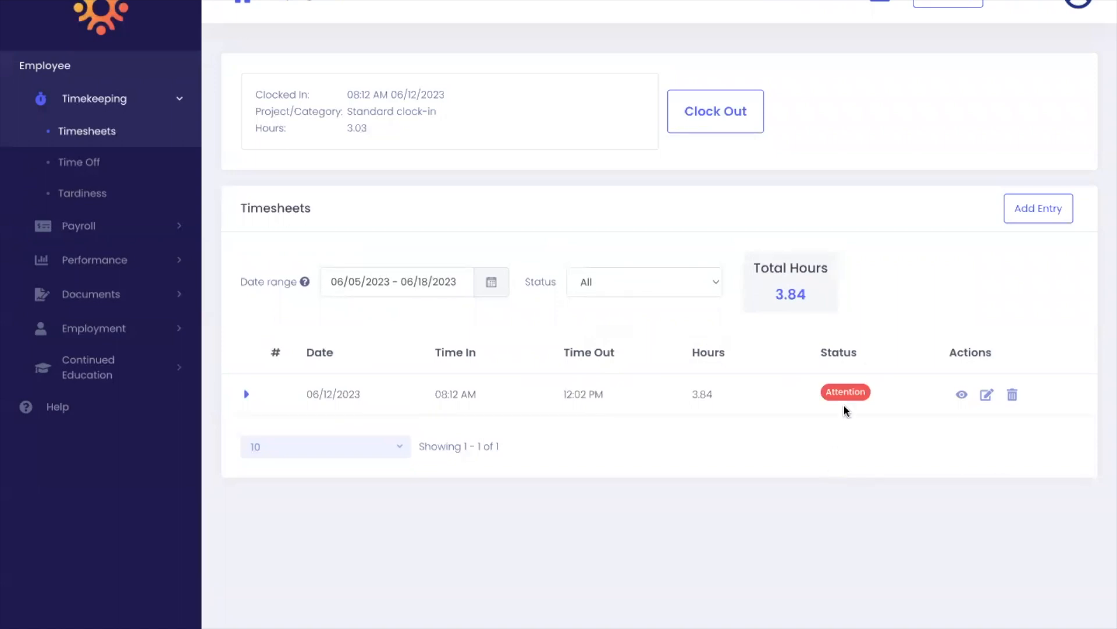